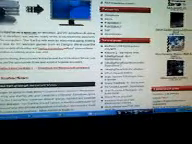
pyautogui.scroll(3)
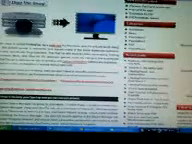